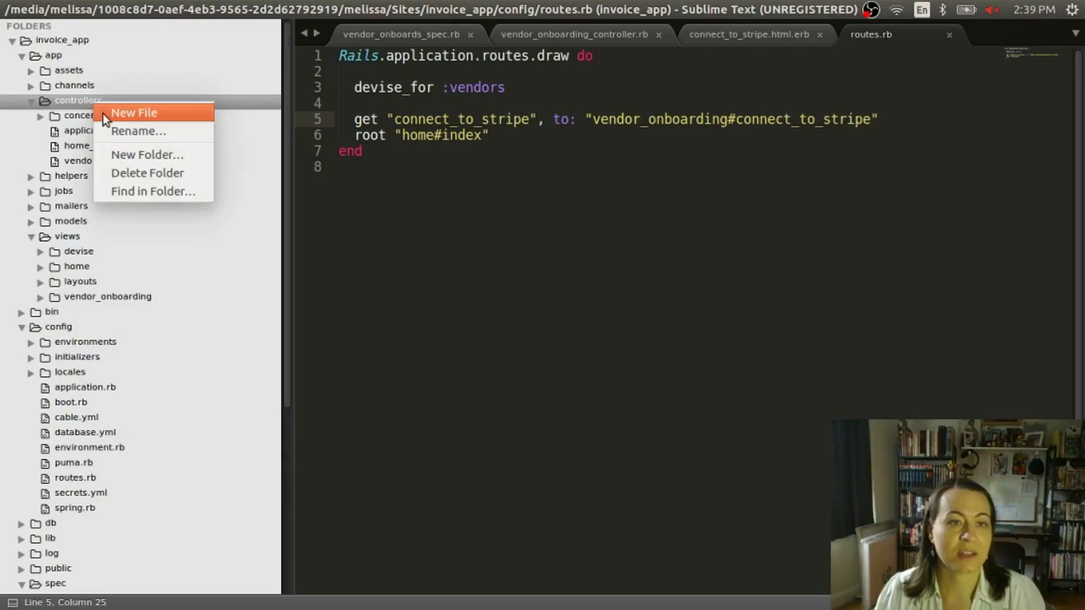
- Create registrations_controller.rb as a new file in the app's controllers folder
{"action": "left_click", "coordinate": [133, 113]}
{"action": "type", "text": "registrations"}
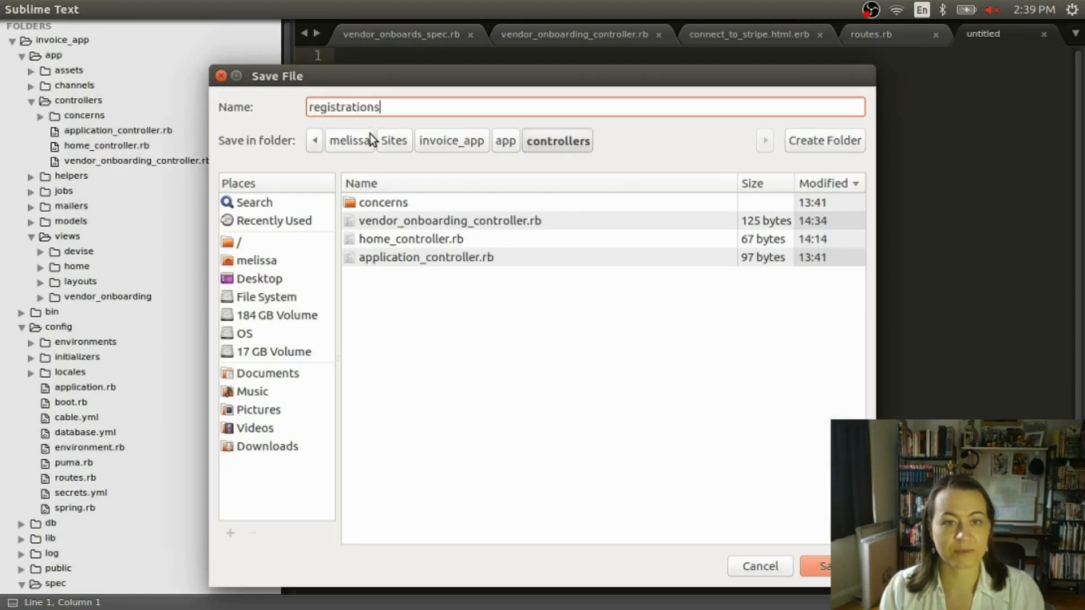
{"action": "type", "text": "_con"}
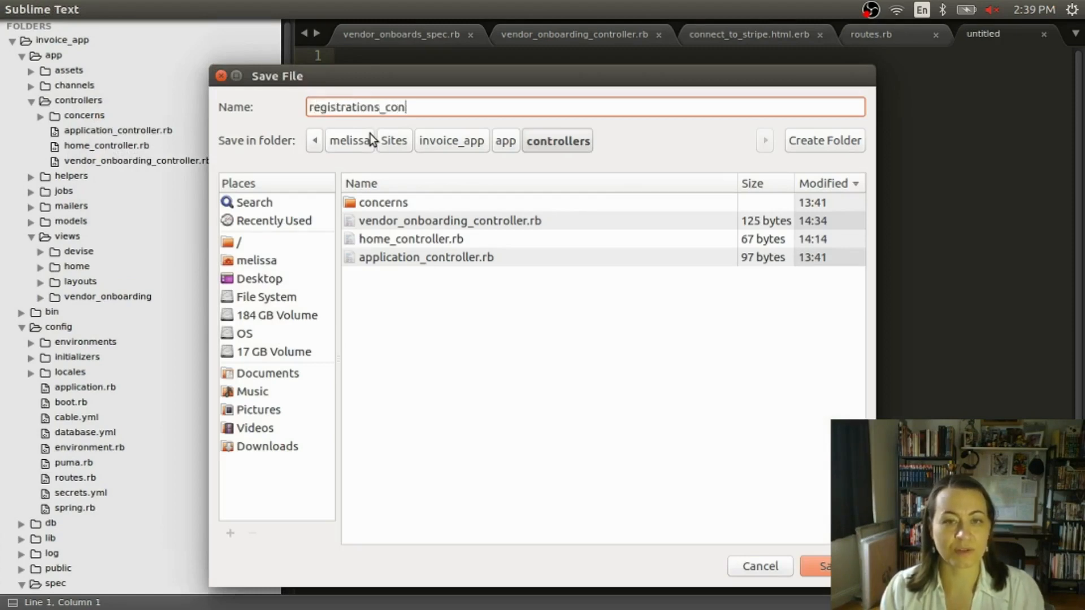
{"action": "type", "text": "troller.rb"}
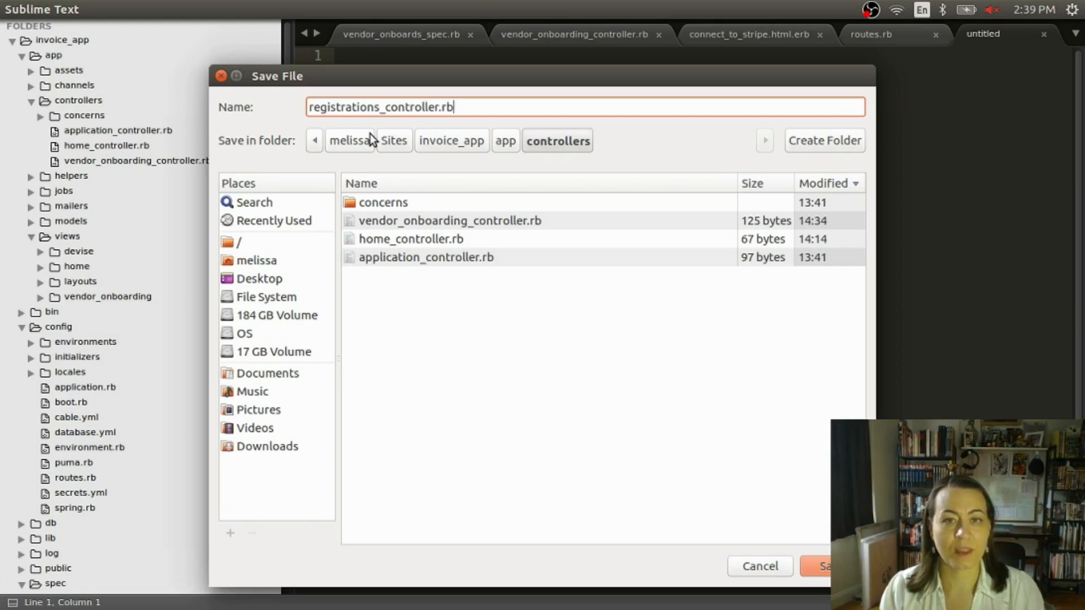
{"action": "left_click", "coordinate": [830, 567]}
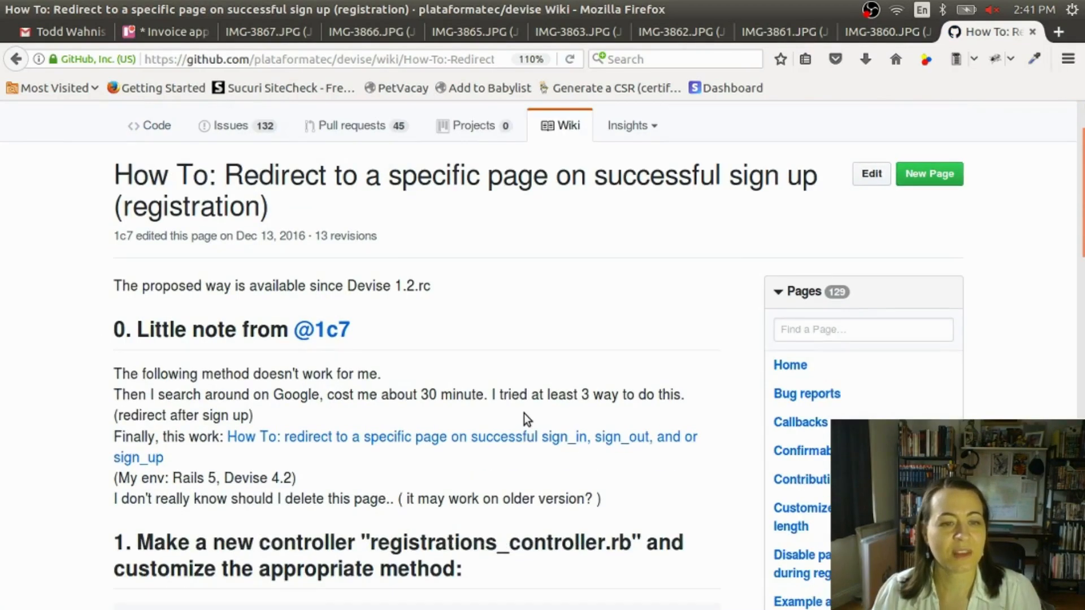
- Select the wiki's example RegistrationsController code with after_sign_up_path_for for copying
{"action": "scroll", "scroll_direction": "down", "scroll_amount": 3}
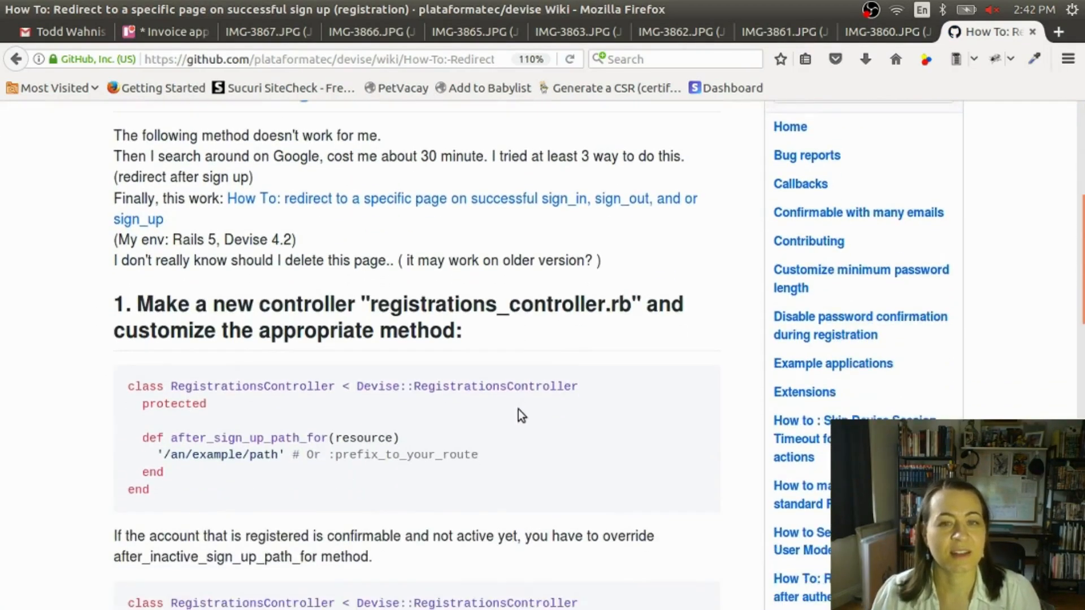
{"action": "scroll", "scroll_direction": "down", "scroll_amount": 3}
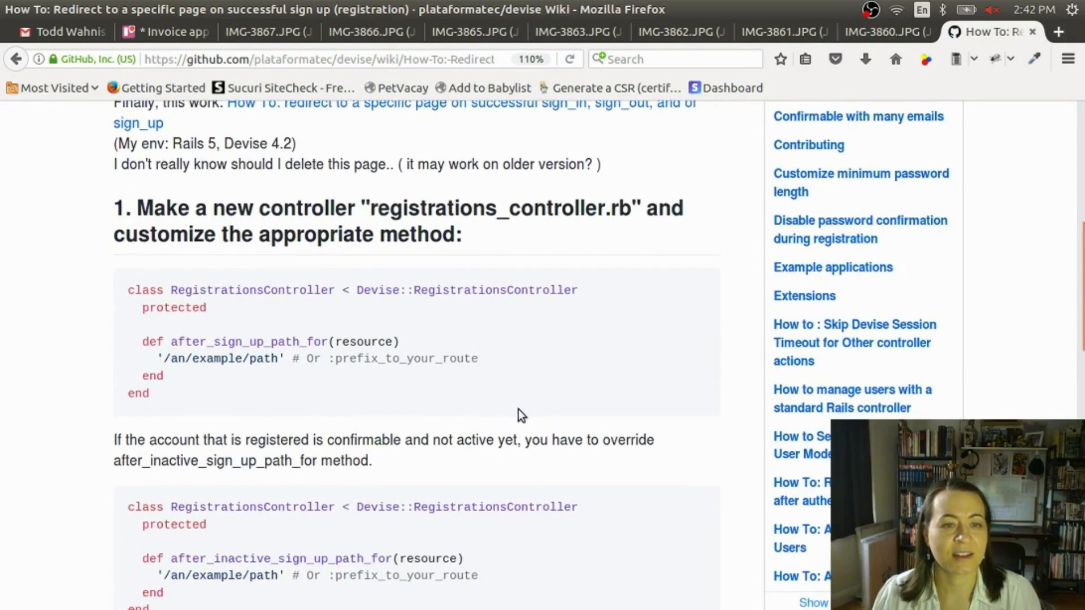
{"action": "scroll", "scroll_direction": "down", "scroll_amount": 3}
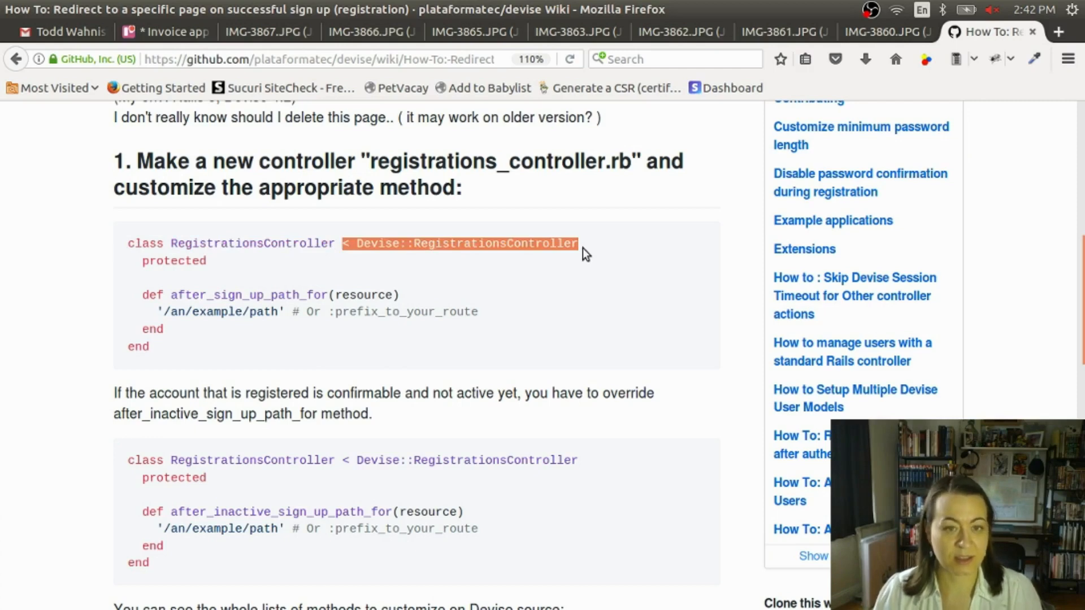
{"action": "mouse_move", "coordinate": [135, 260]}
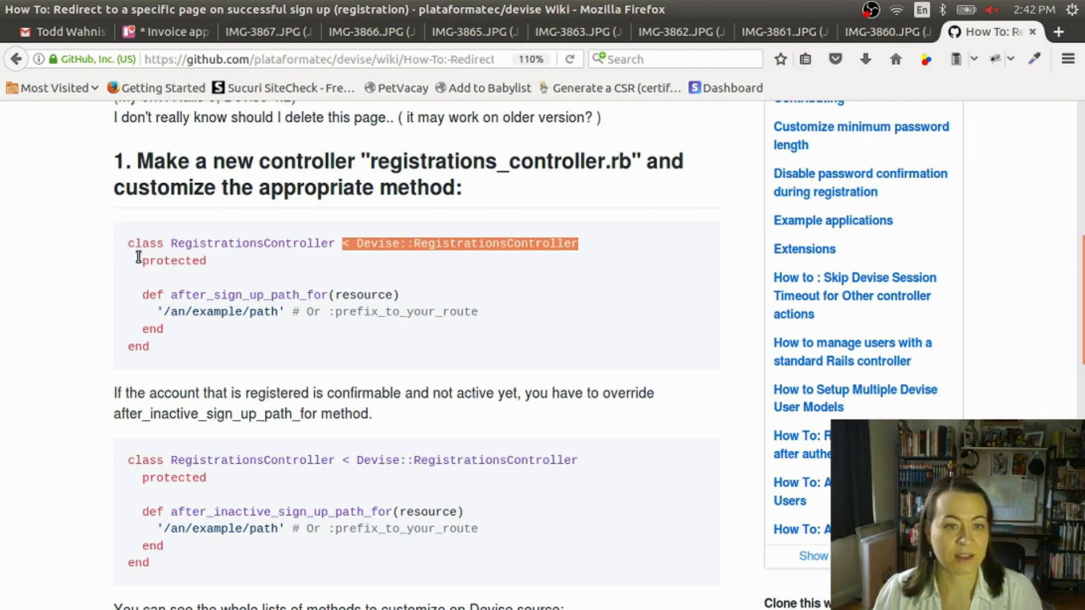
{"action": "left_click_drag", "start_coordinate": [137, 260], "coordinate": [146, 346]}
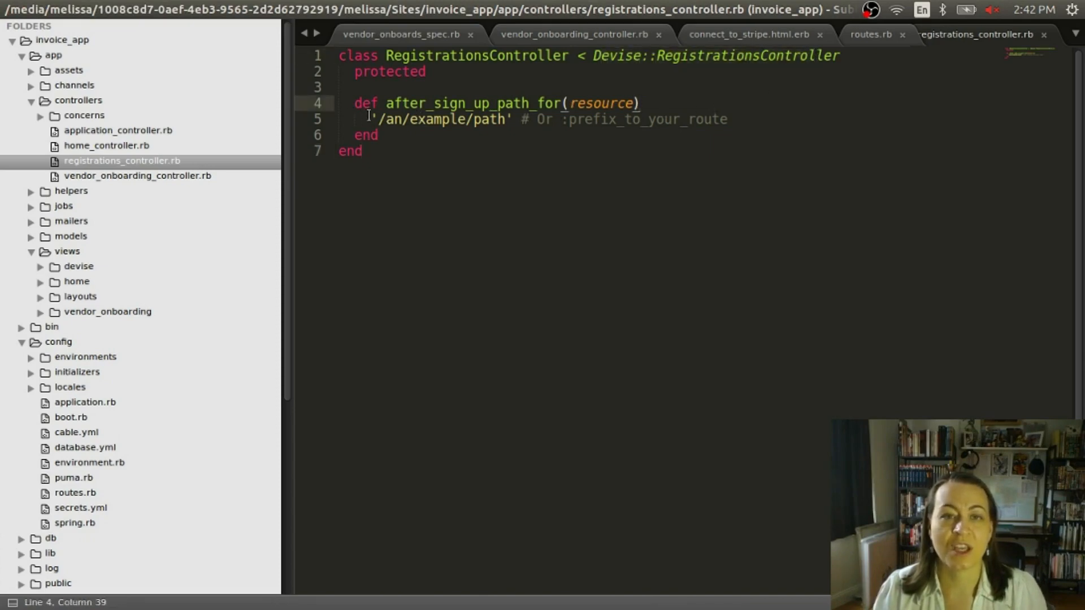
- Replace '/an/example/path' and its comment with connect_to_stripe_path in after_sign_up_path_for
{"action": "left_click_drag", "start_coordinate": [372, 119], "coordinate": [727, 119]}
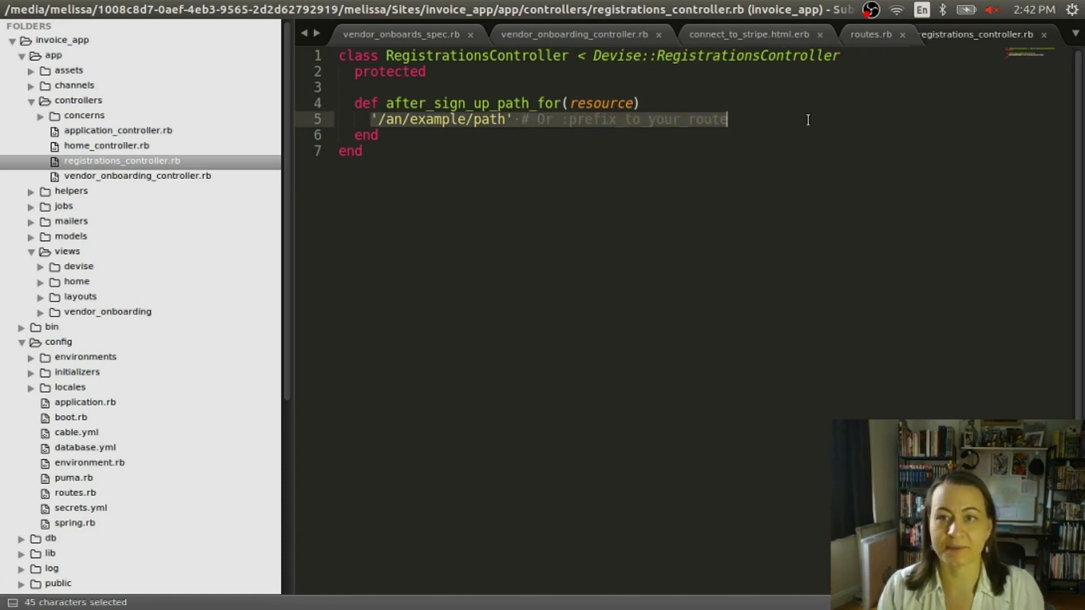
{"action": "type", "text": "connect"}
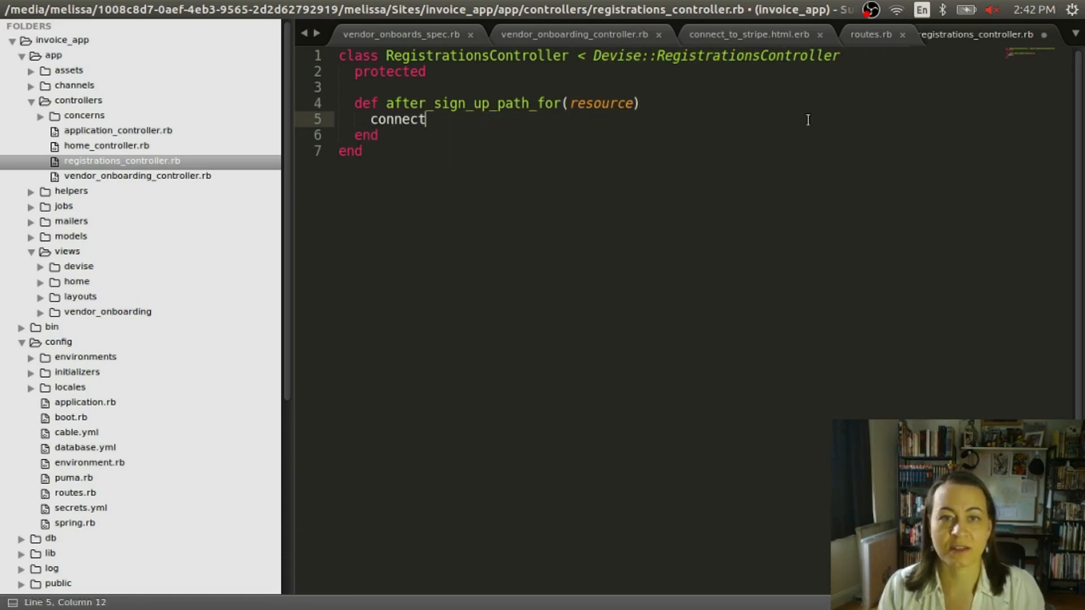
{"action": "type", "text": "_to_stripe"}
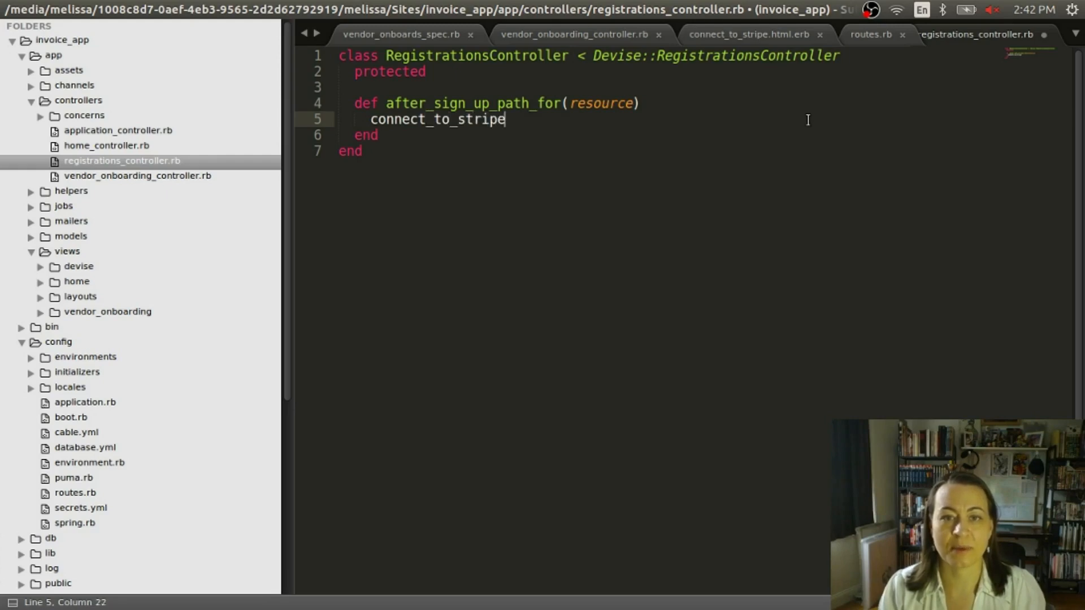
{"action": "type", "text": "_path"}
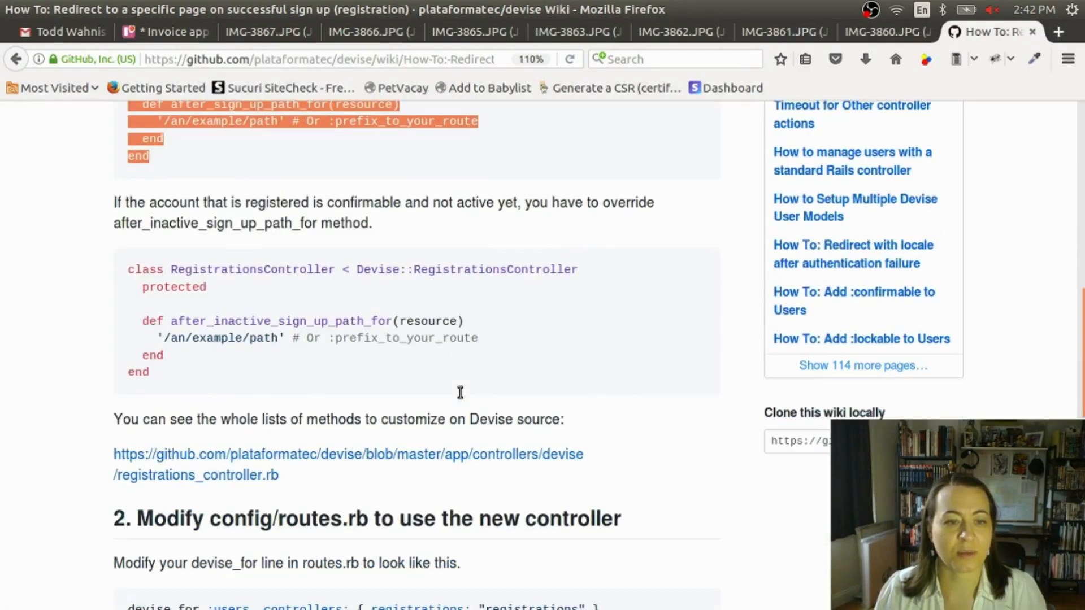
- Select the controllers: { registrations: "registrations" } option in the wiki's routes step for copying
{"action": "scroll", "scroll_direction": "down", "scroll_amount": 3}
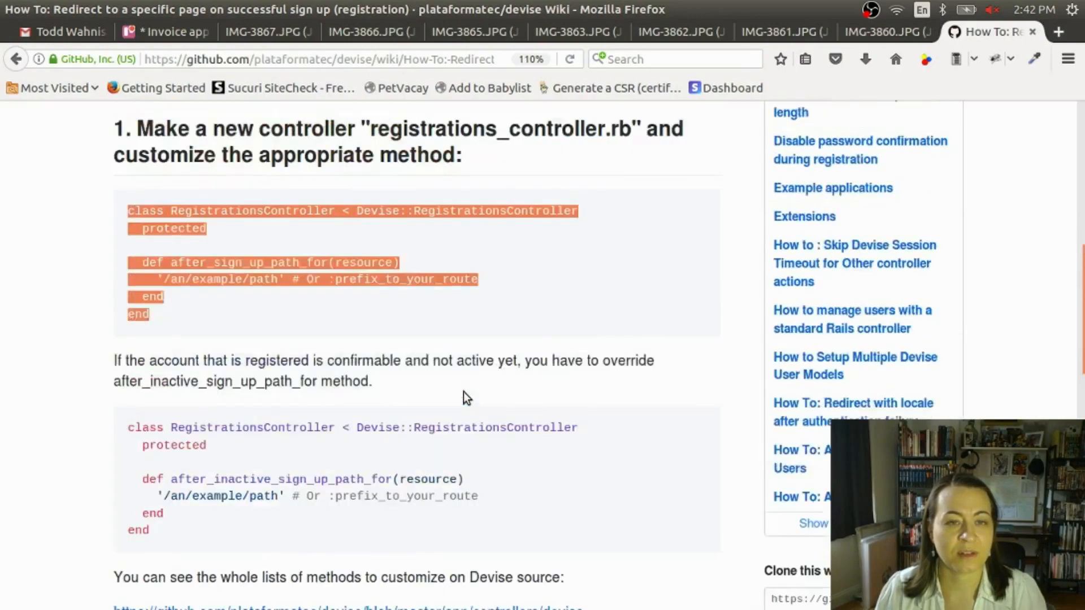
{"action": "scroll", "scroll_direction": "down", "scroll_amount": 3}
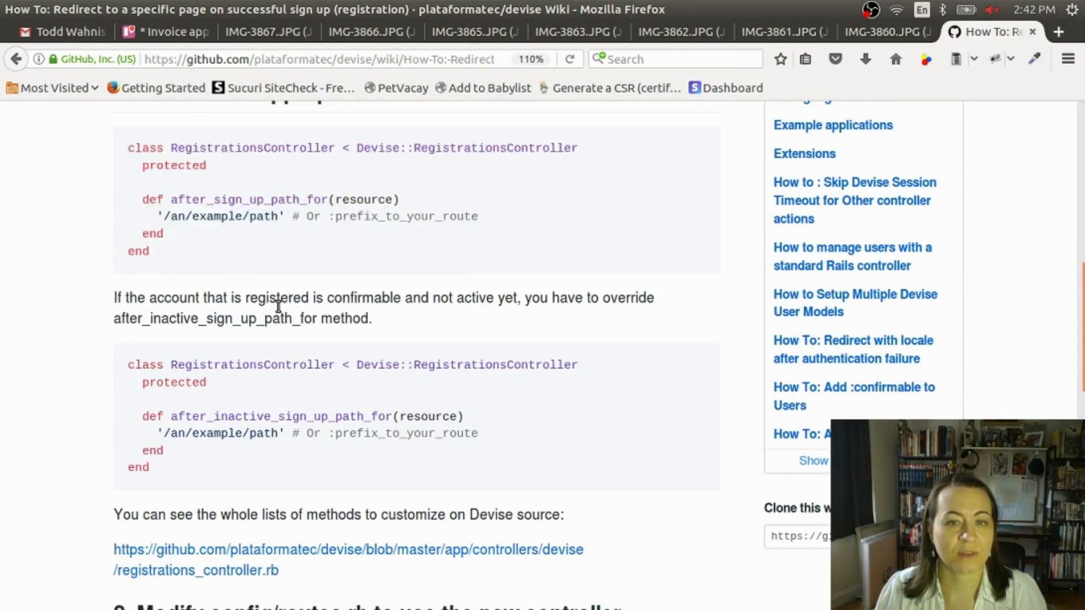
{"action": "scroll", "scroll_direction": "down", "scroll_amount": 3}
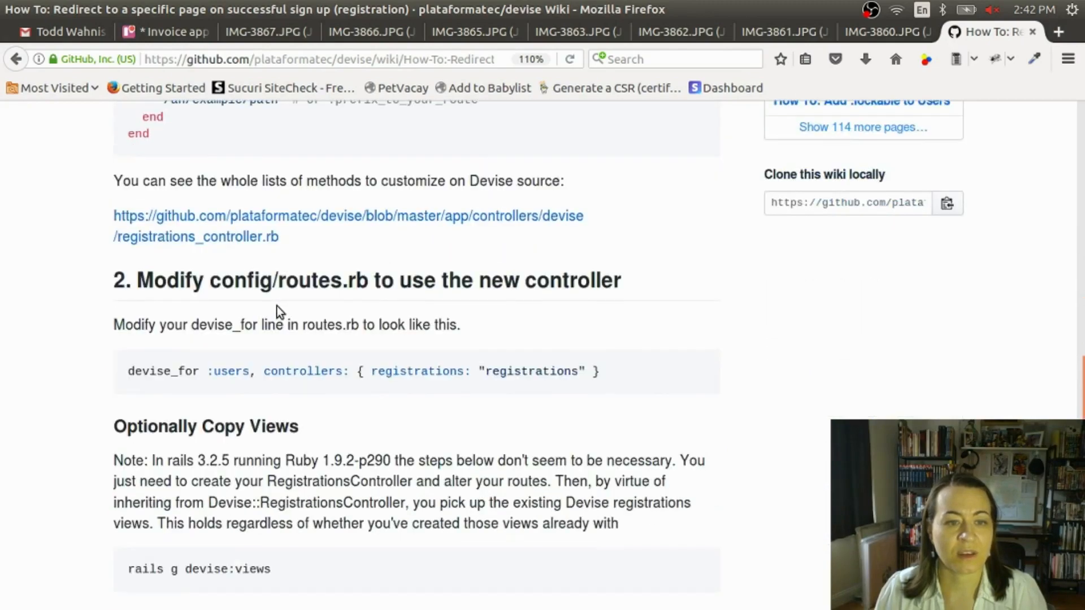
{"action": "left_click_drag", "start_coordinate": [251, 371], "coordinate": [522, 371]}
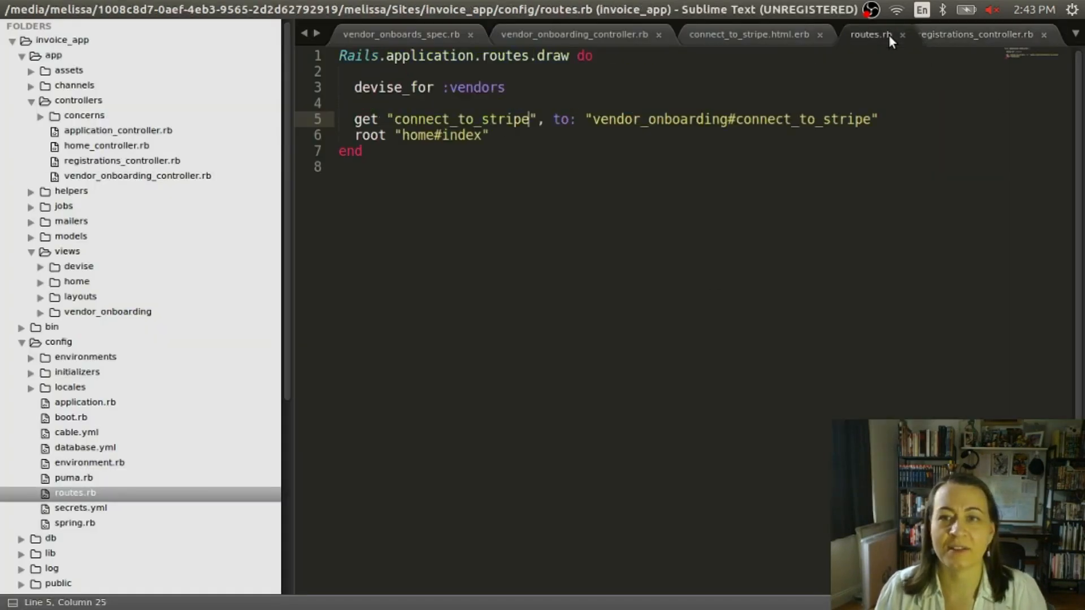
- Append controllers: { registrations: "registrations" } to devise_for :vendors and save routes.rb
{"action": "type", "text": ", controllers: { registrations: \"registrations\" }"}
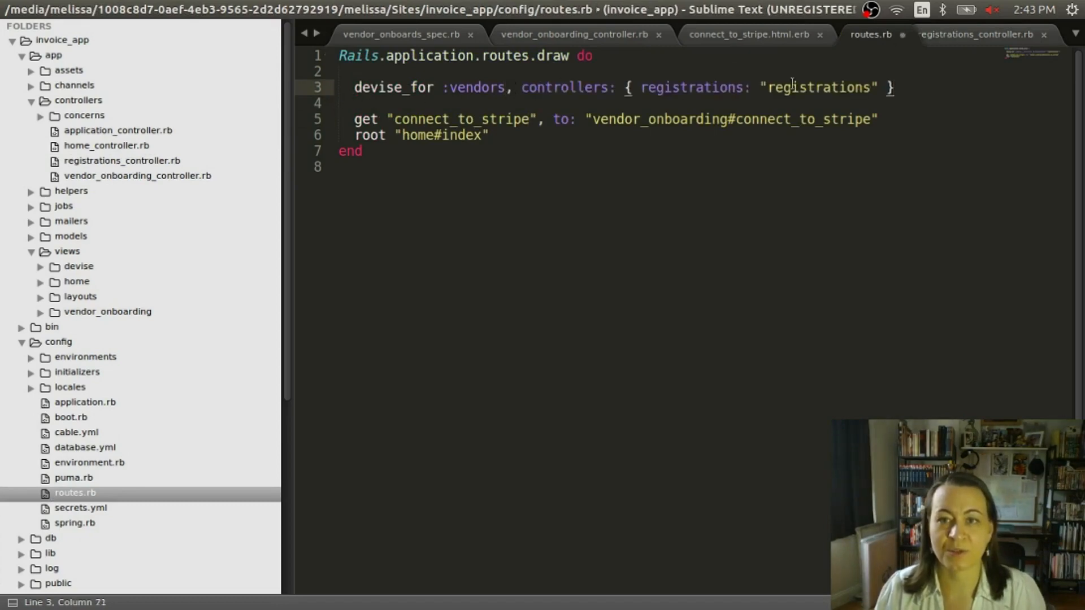
{"action": "key", "text": "ctrl+s"}
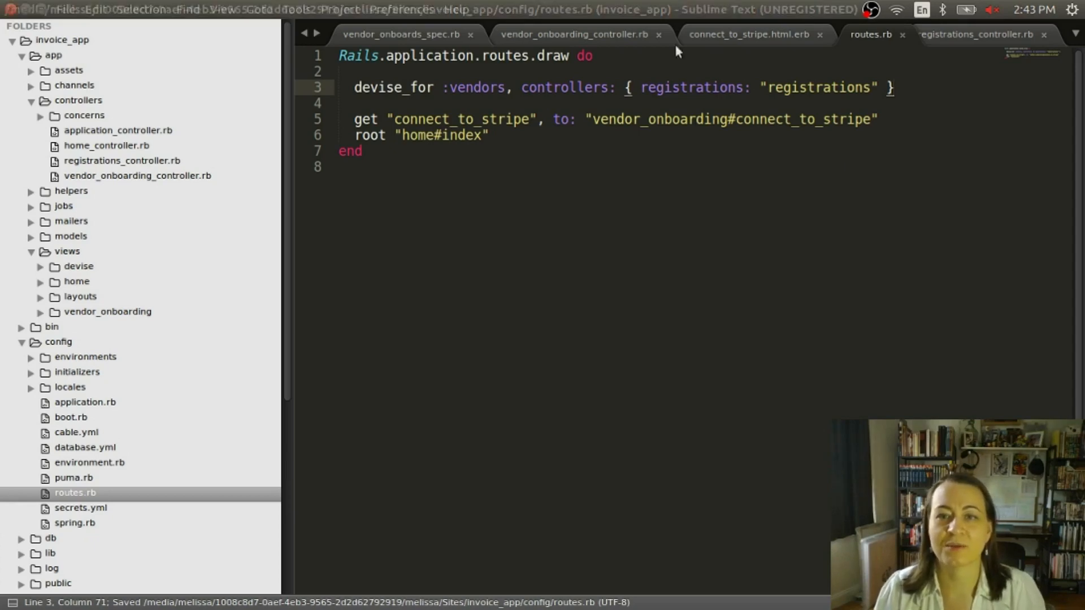
{"action": "left_click", "coordinate": [404, 34]}
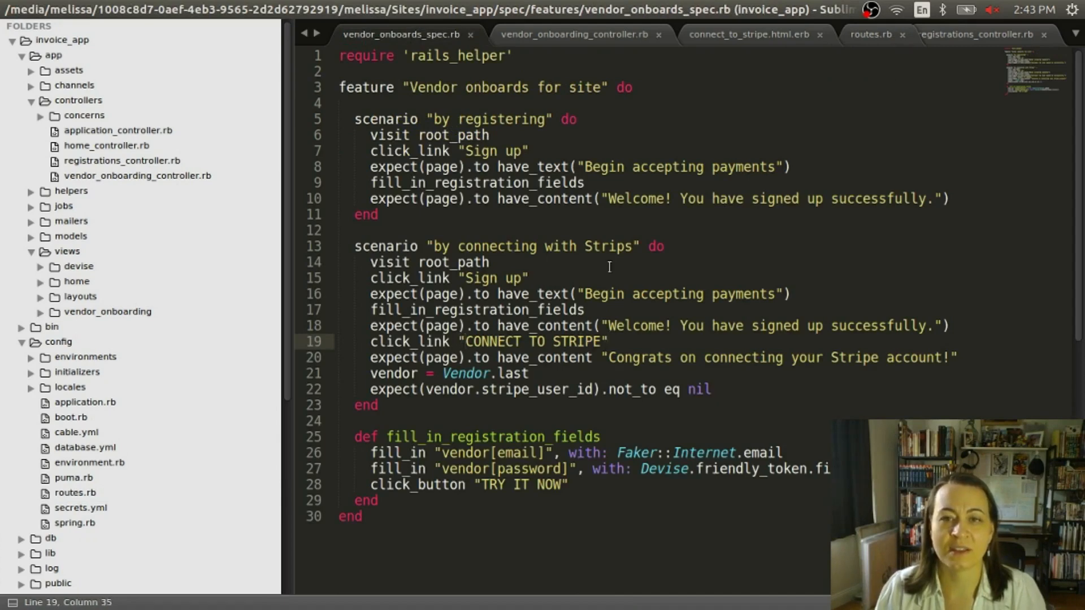
- Set the CONNECT TO STRIPE link_to target in connect_to_stripe.html.erb to root_path
{"action": "left_click", "coordinate": [748, 35]}
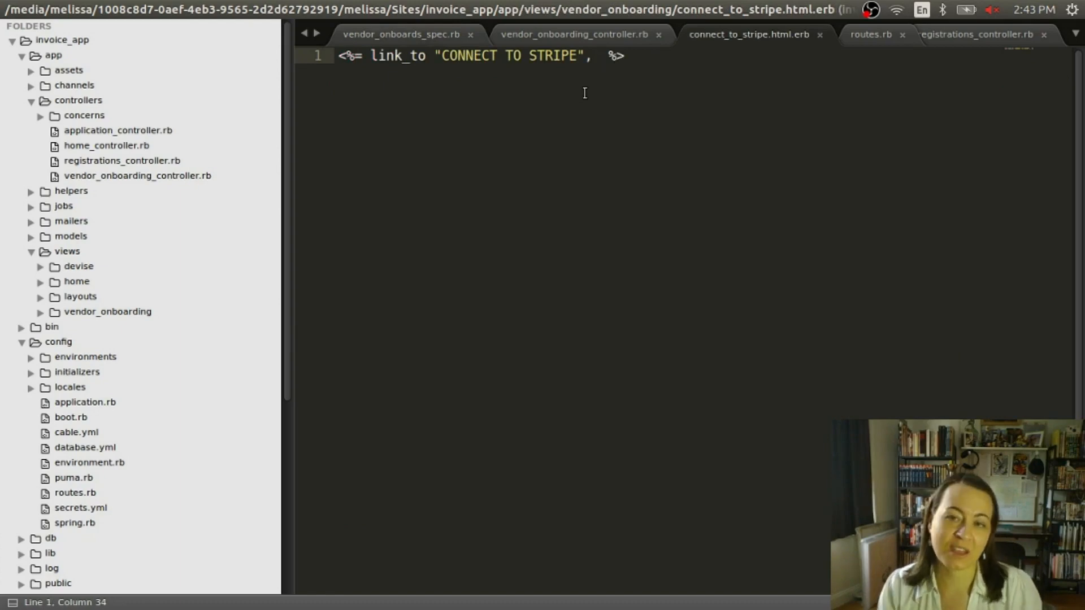
{"action": "type", "text": "root_"}
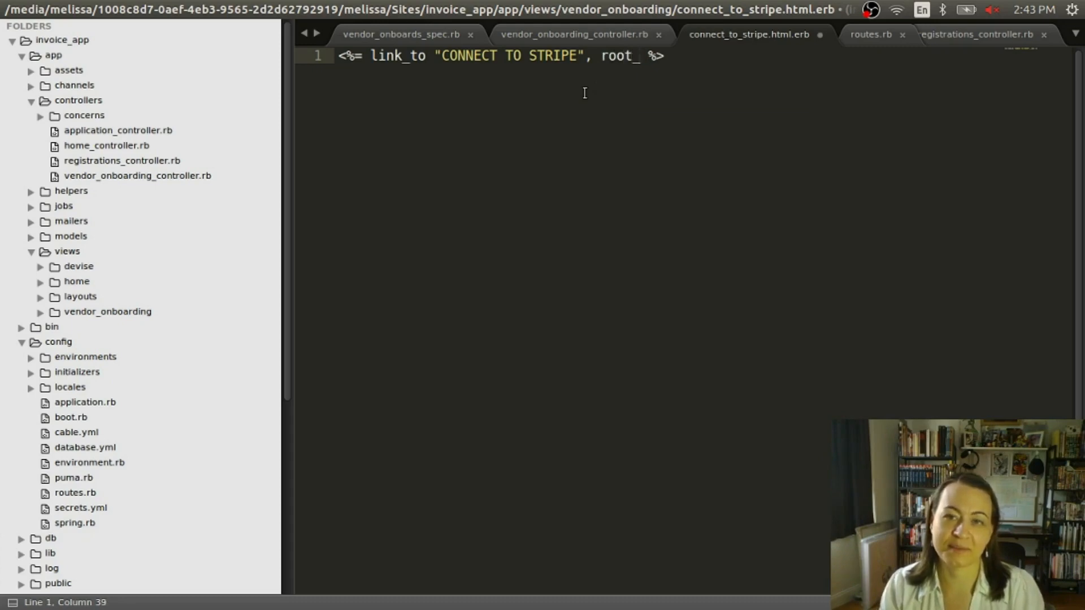
{"action": "type", "text": "path"}
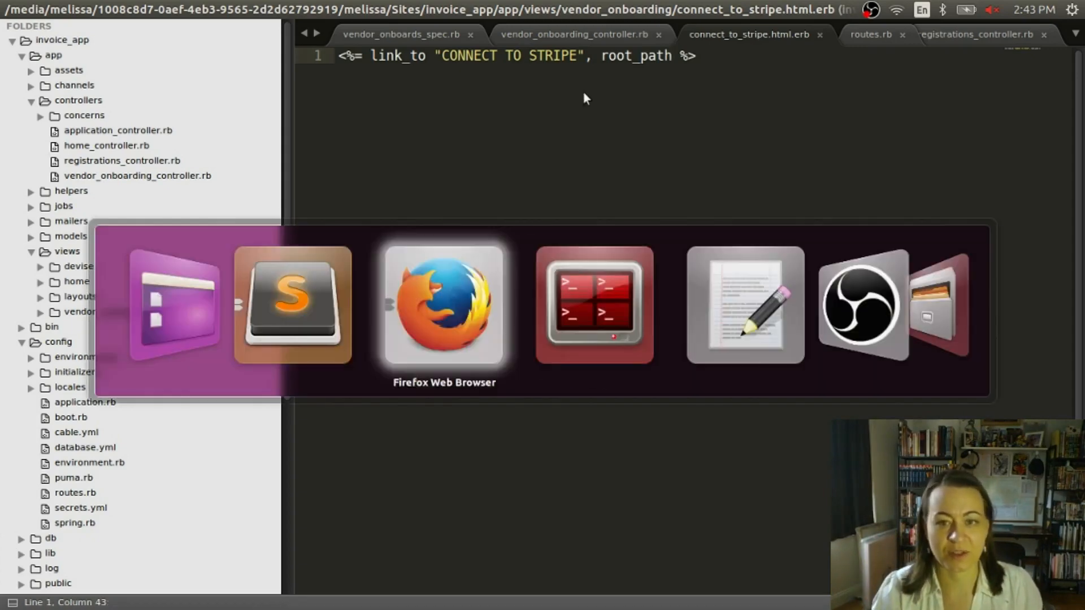
- Enter rspec spec/features/vendor_onboards_spec.rb at the invoice_app terminal prompt
{"action": "left_click", "coordinate": [597, 307]}
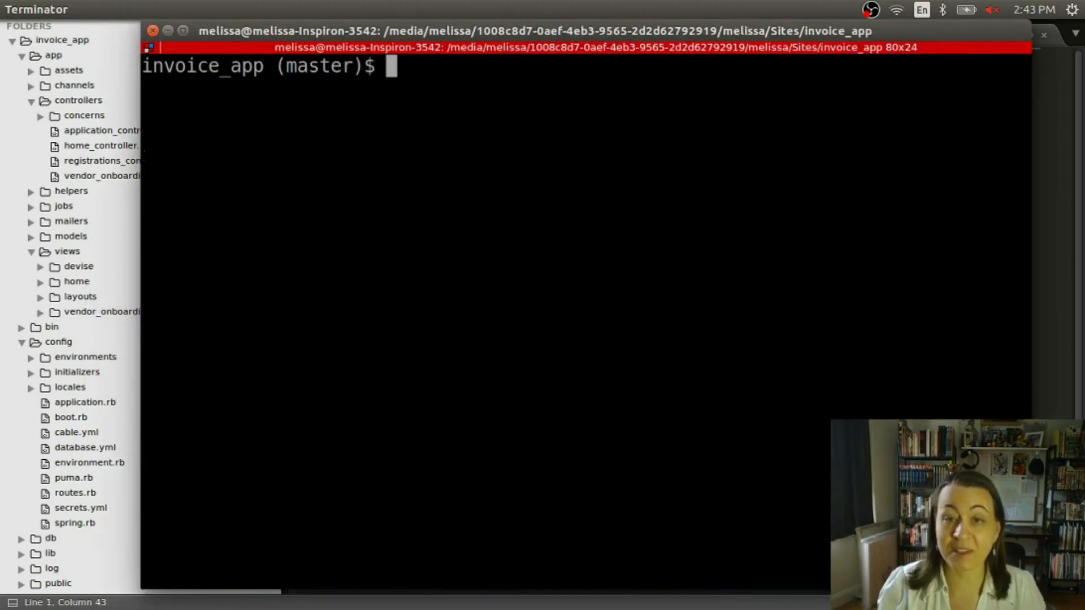
{"action": "type", "text": "rspec spec/features/vendor_onboards_spec.rb"}
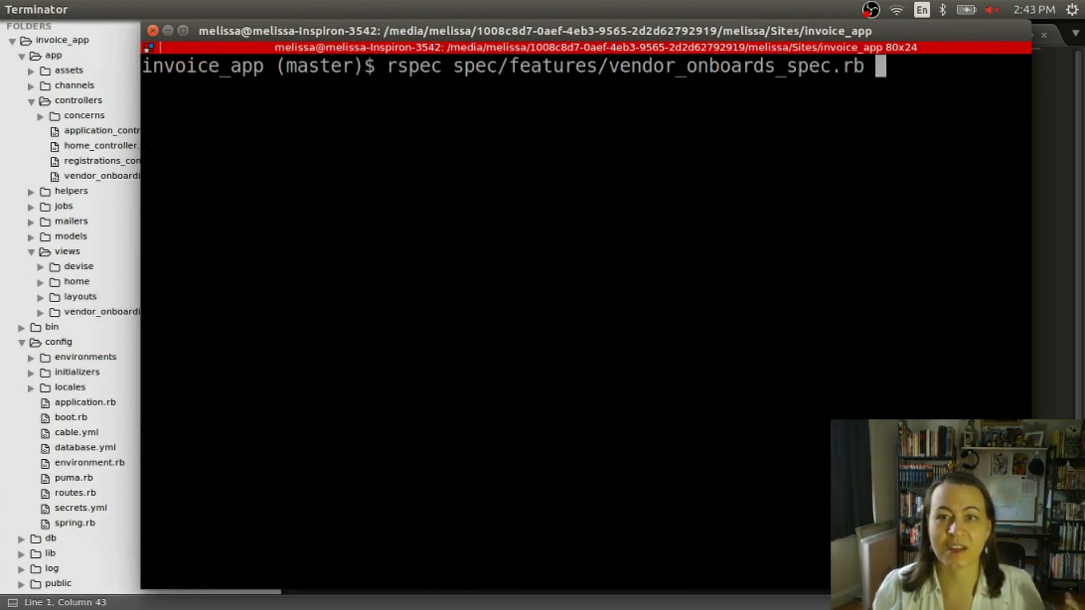